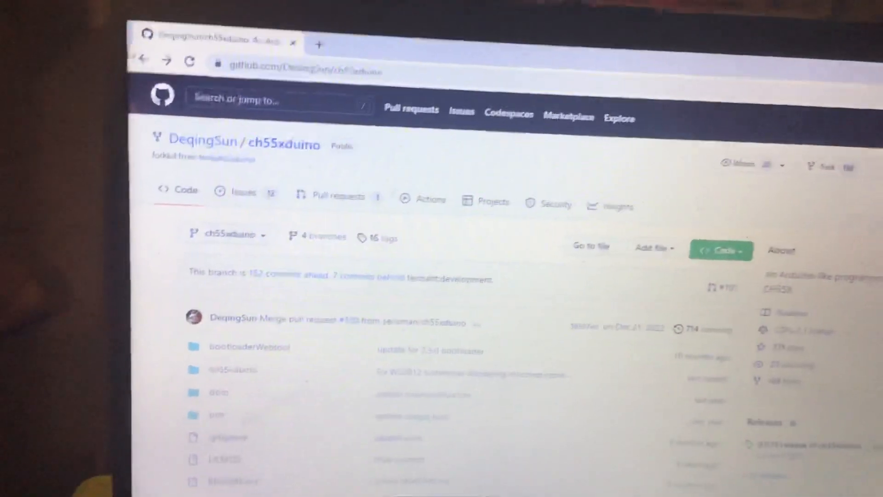
# - Return to the GitHub dashboard and scroll through the Top Repositories list
pyautogui.click(146, 72)
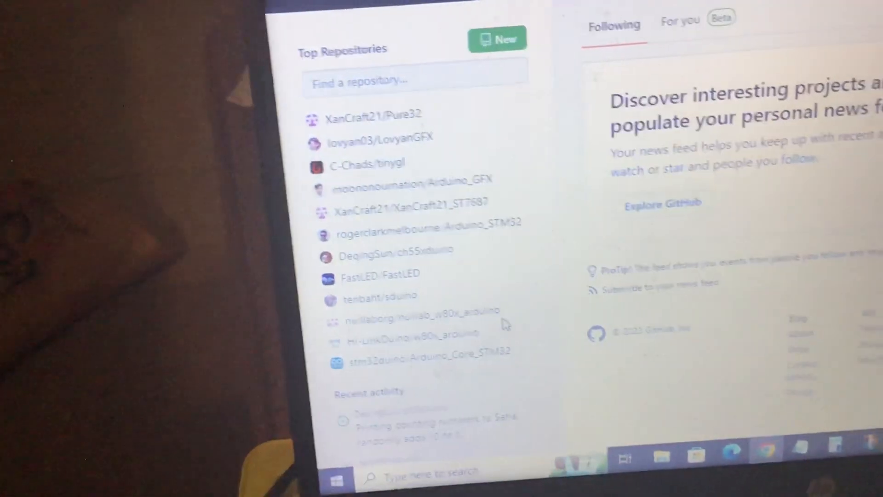
pyautogui.scroll(-3)
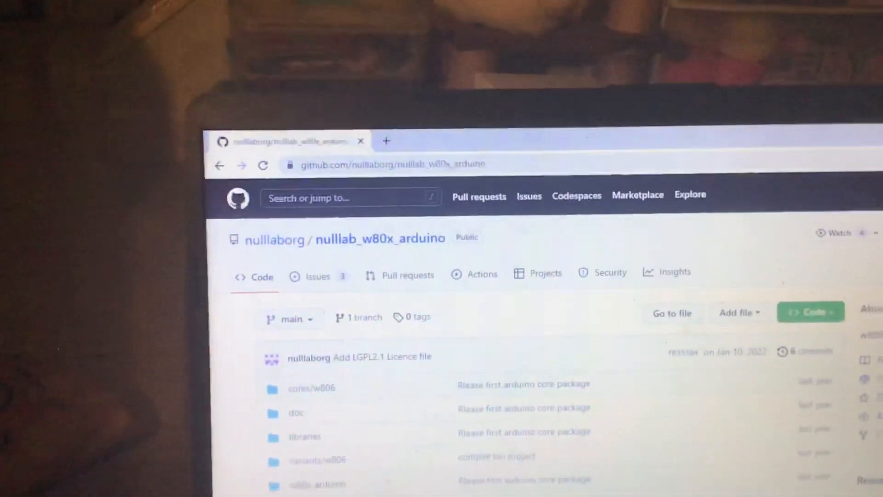
# - Scroll the nulllab_w80x_arduino file list to review the core, doc, libraries and variants folders
pyautogui.scroll(-3)
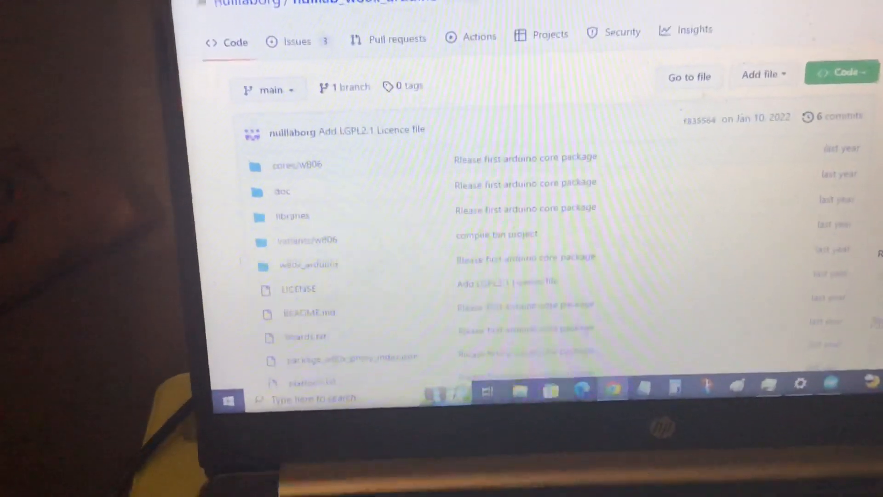
pyautogui.scroll(3)
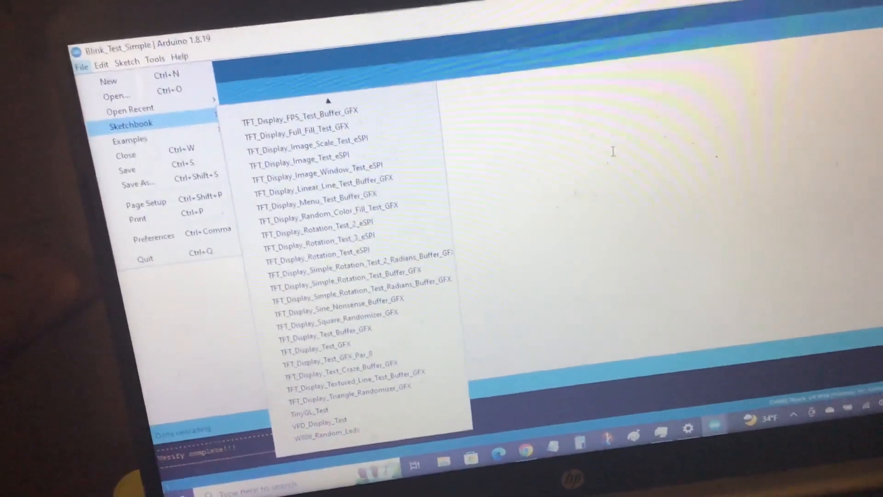
# - Close the sketchbook list to return to the Blink_Test_Simple code
pyautogui.click(104, 33)
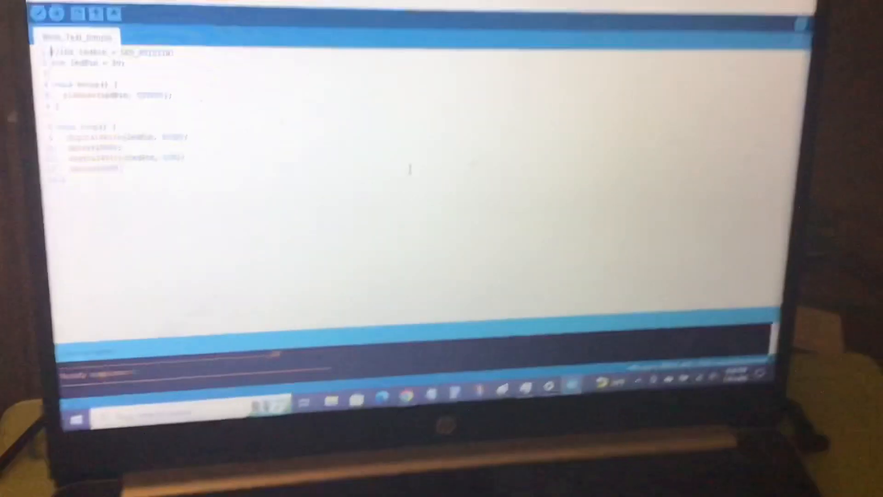
# - Check board w80x_duino, CPU w806 and upload speed 115200 in the Tools menu
pyautogui.click(327, 88)
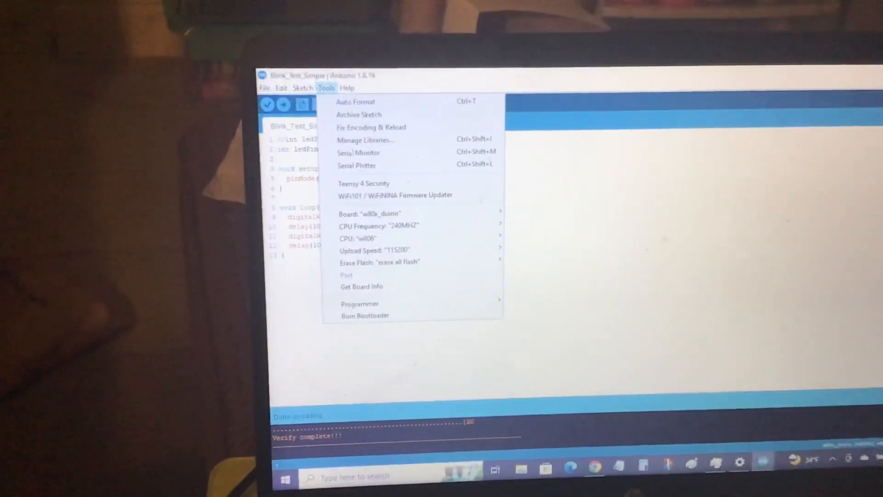
pyautogui.click(377, 226)
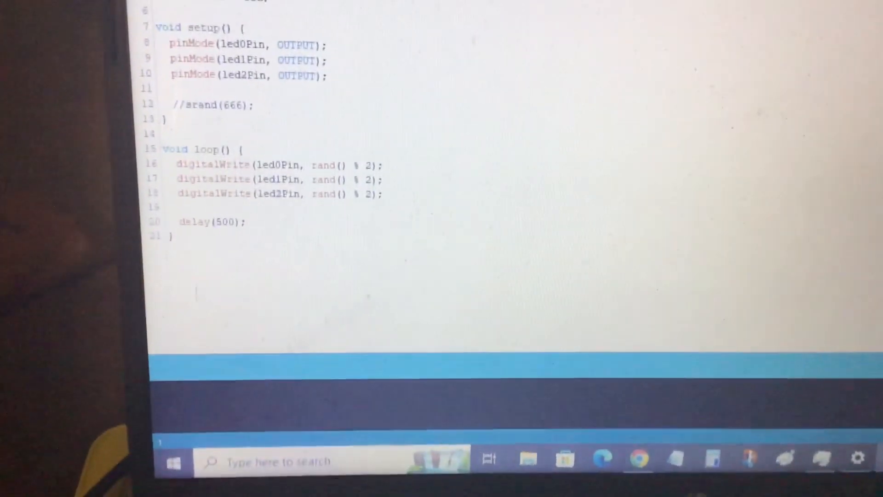
# - Scroll up the random-LED sketch to view the led2Pin = PB2 definition
pyautogui.scroll(3)
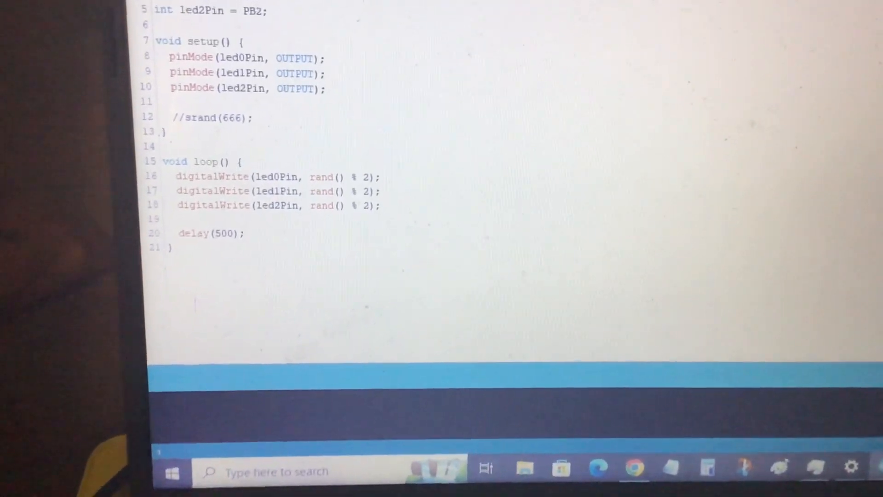